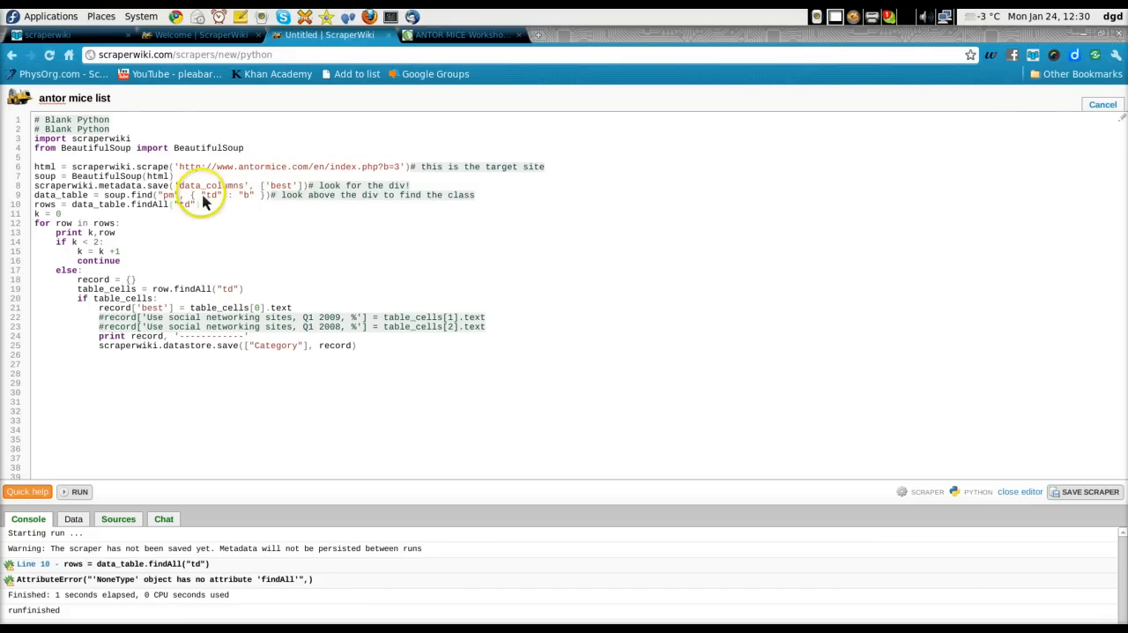
mouse_move(285, 192)
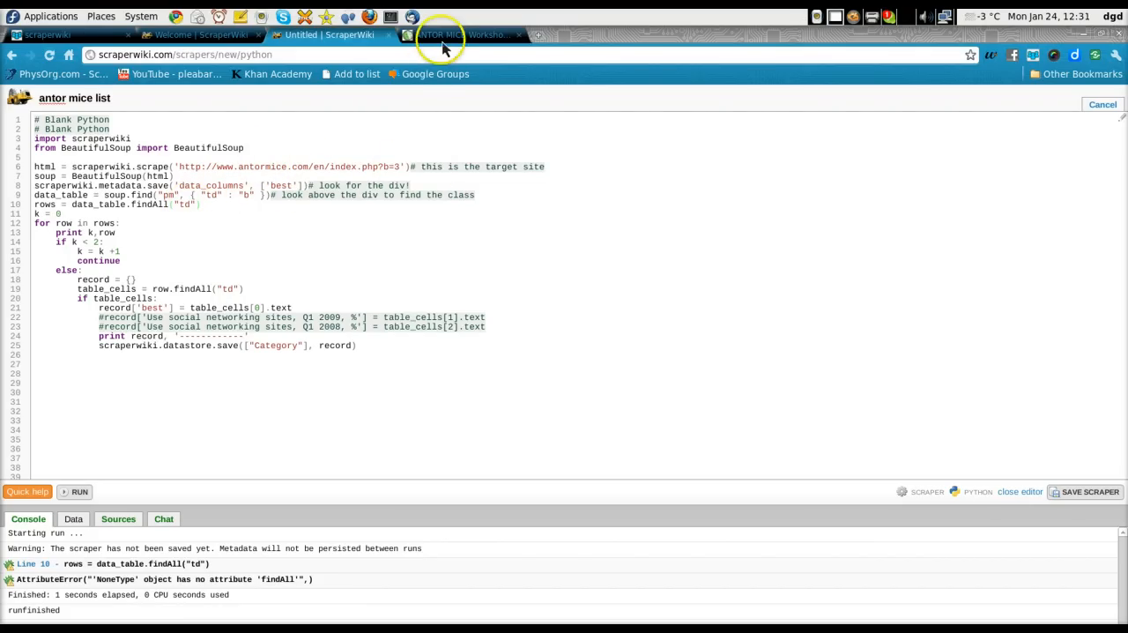
Check the antormice participants page, then save the scraper as 'antor mice list'.
click(458, 35)
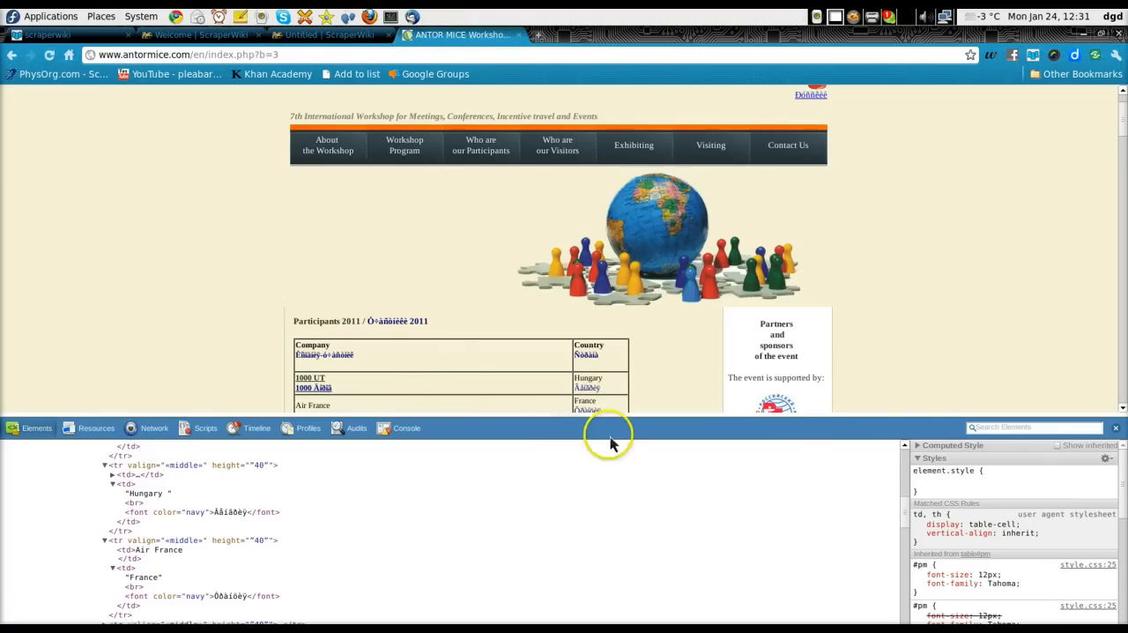
mouse_move(867, 423)
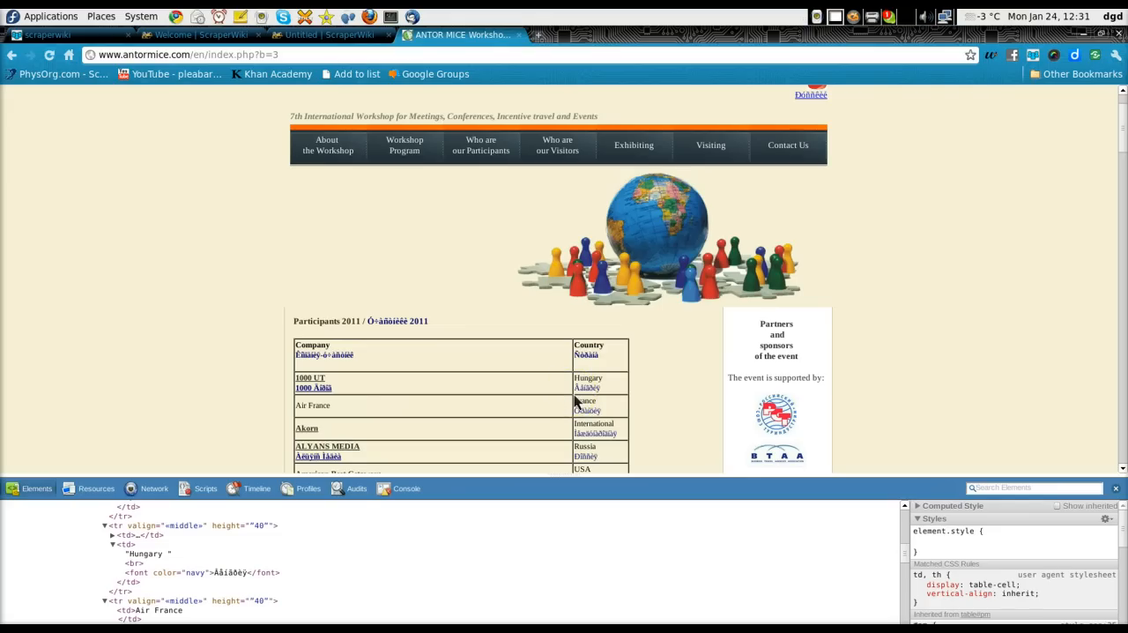
mouse_move(514, 361)
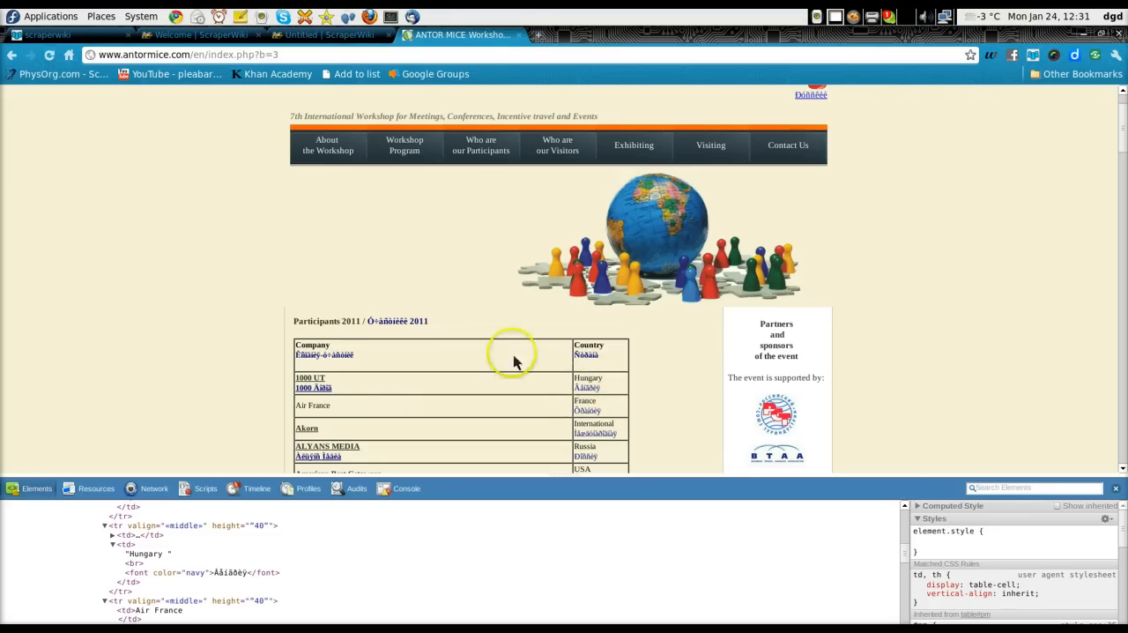
mouse_move(307, 55)
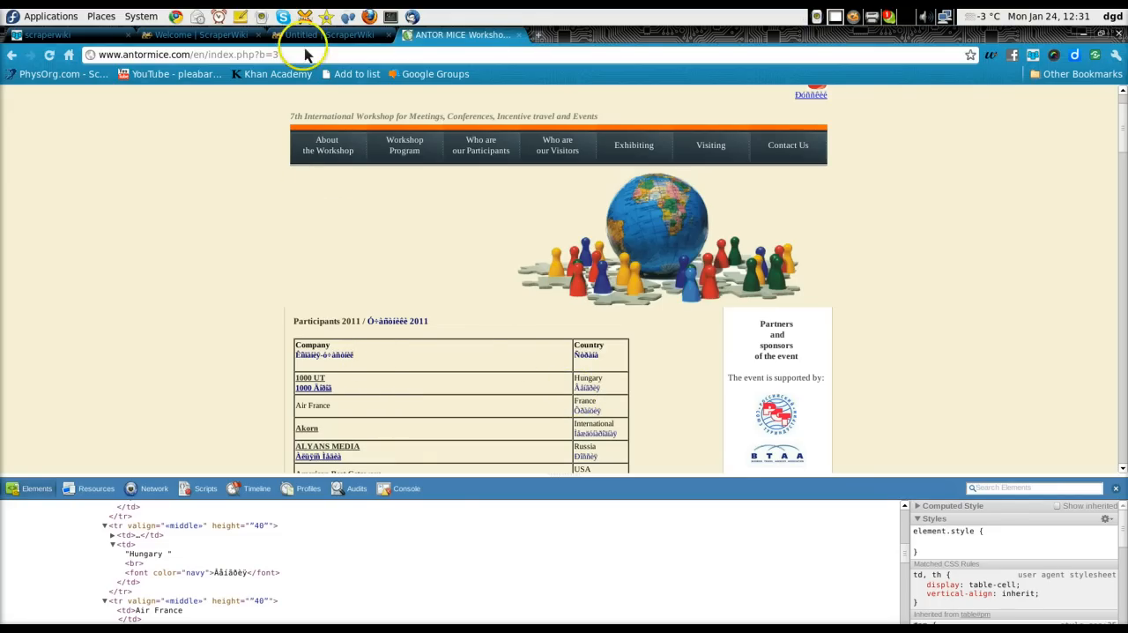
click(318, 36)
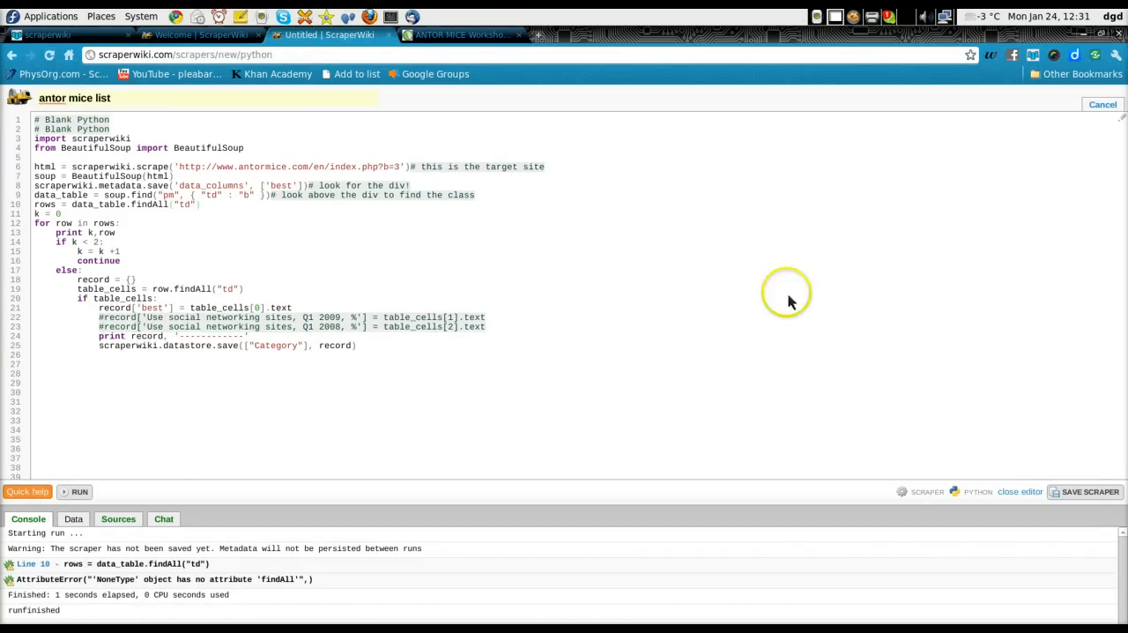
click(1089, 490)
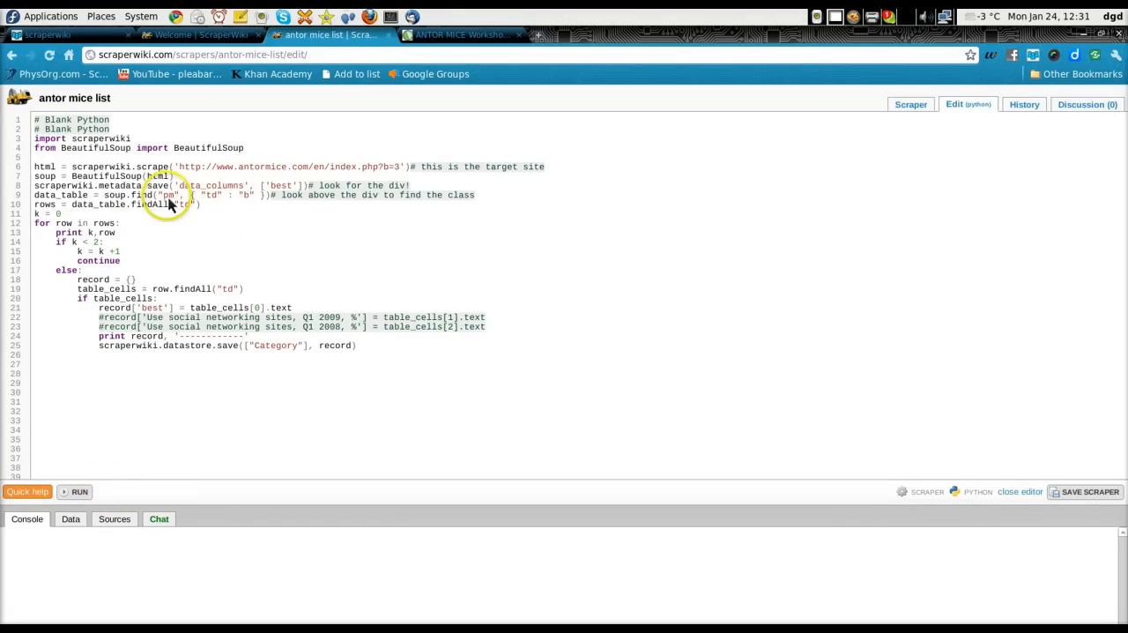
mouse_move(374, 49)
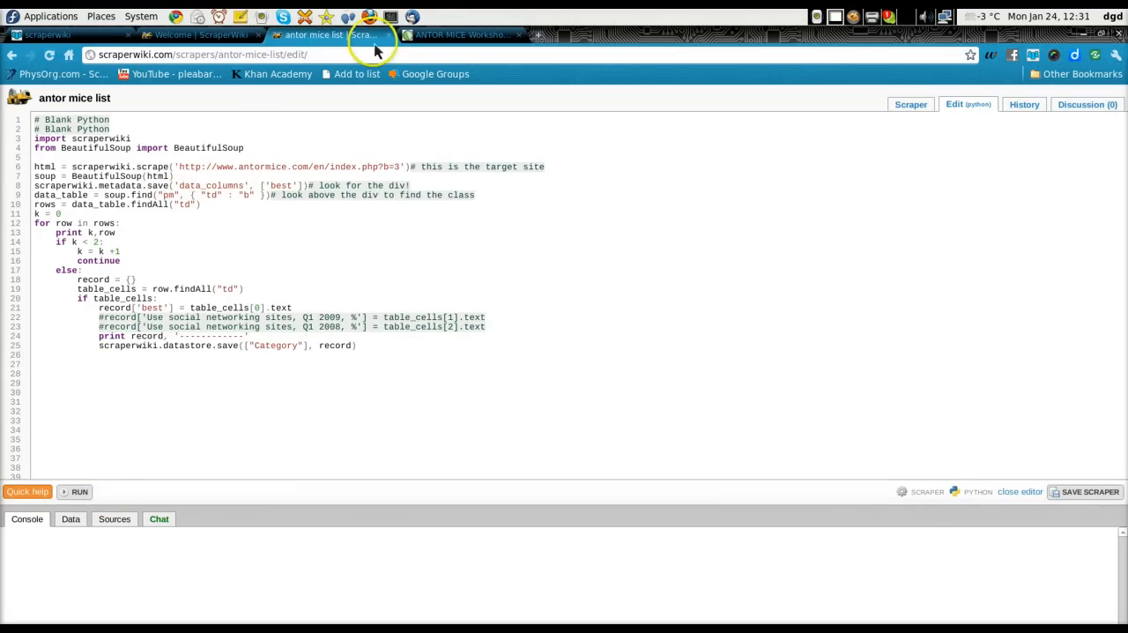
Compare the participants table markup with the soup.find call and edit its attribute argument.
click(459, 36)
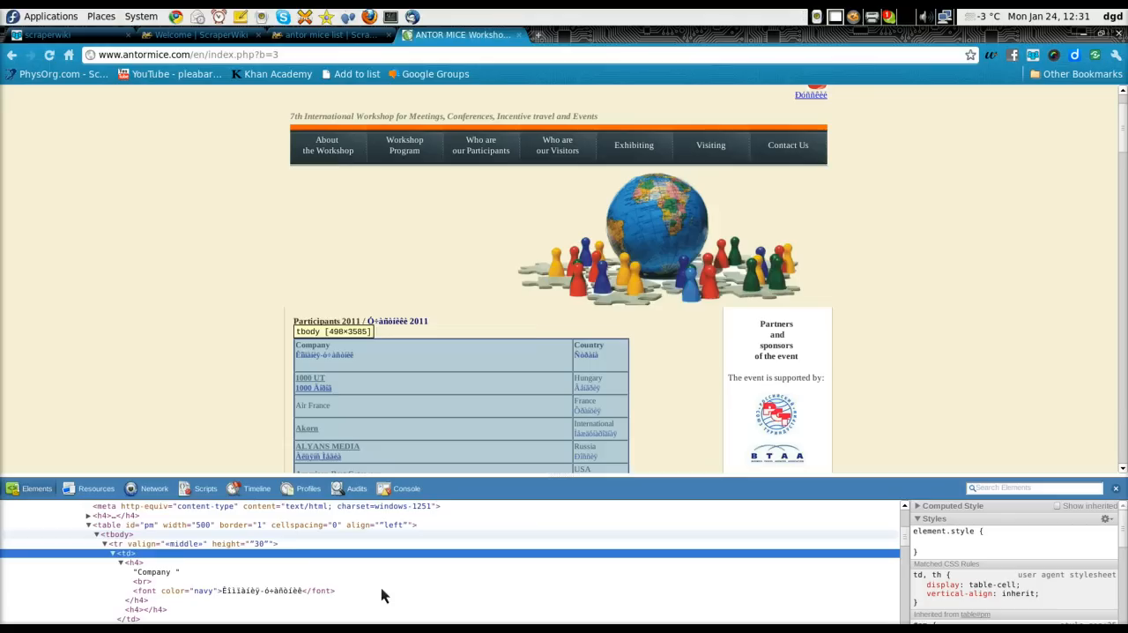
mouse_move(150, 525)
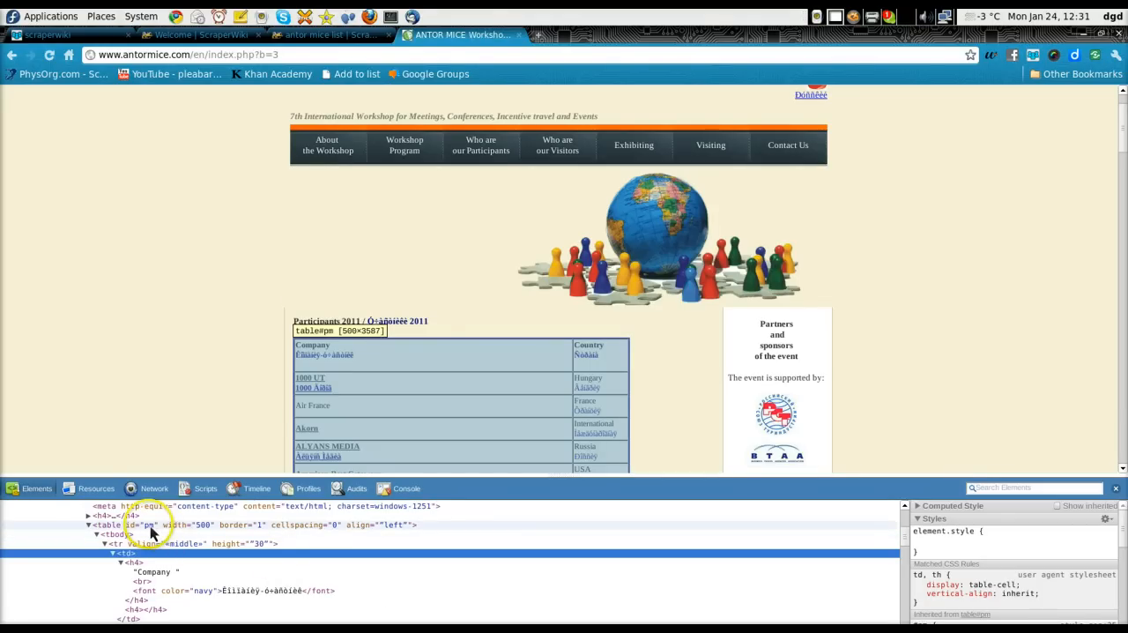
click(317, 35)
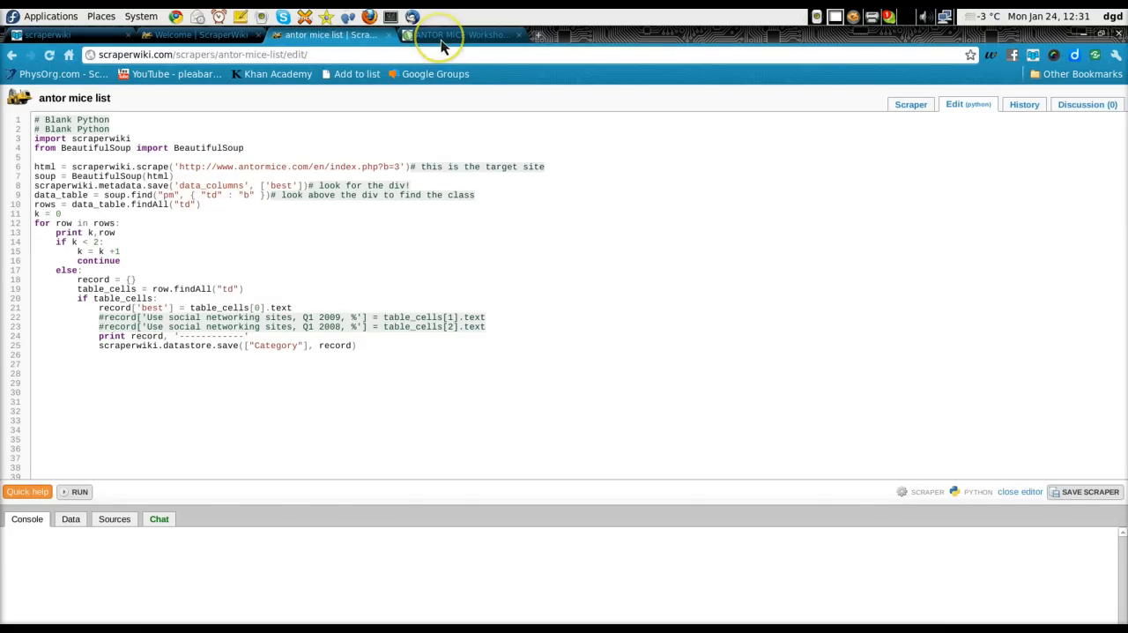
click(458, 35)
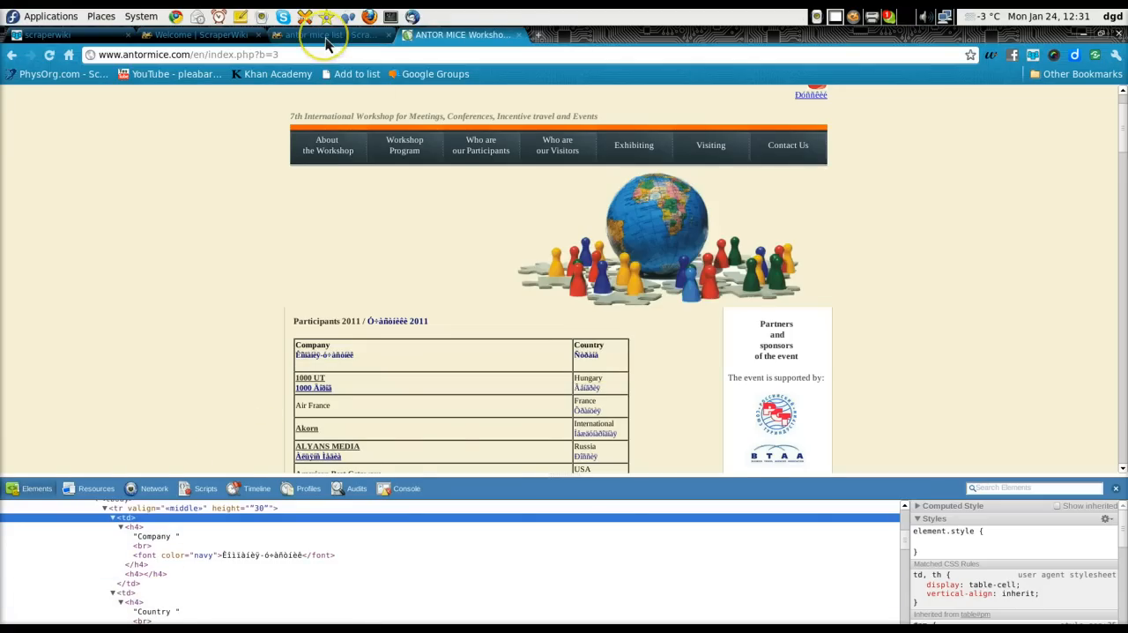
click(326, 36)
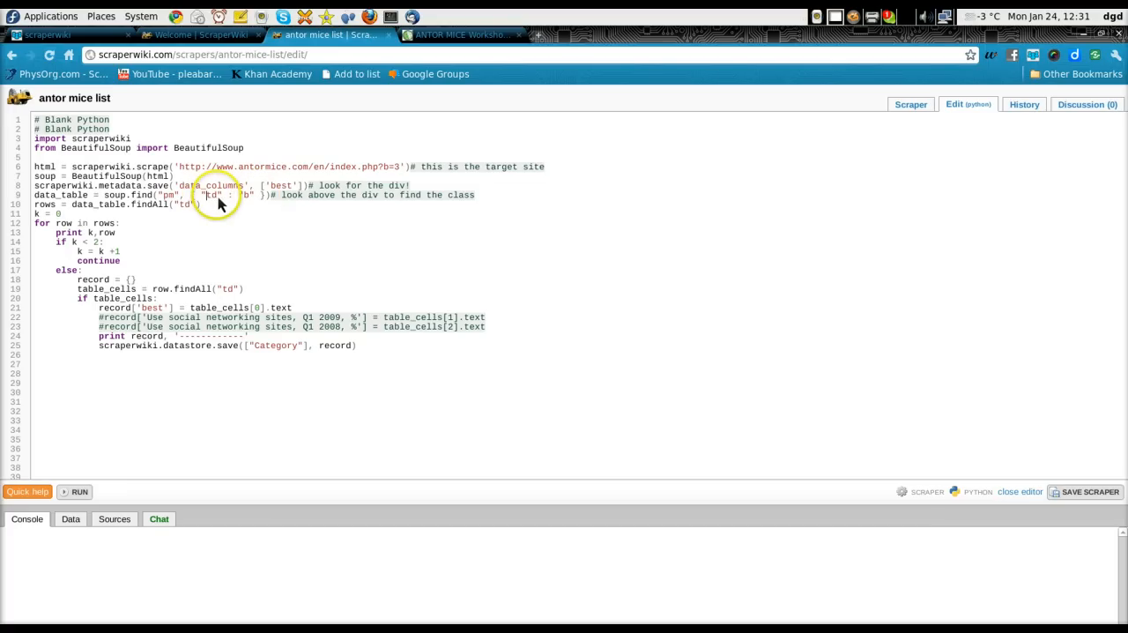
double_click(212, 194)
text(h4)
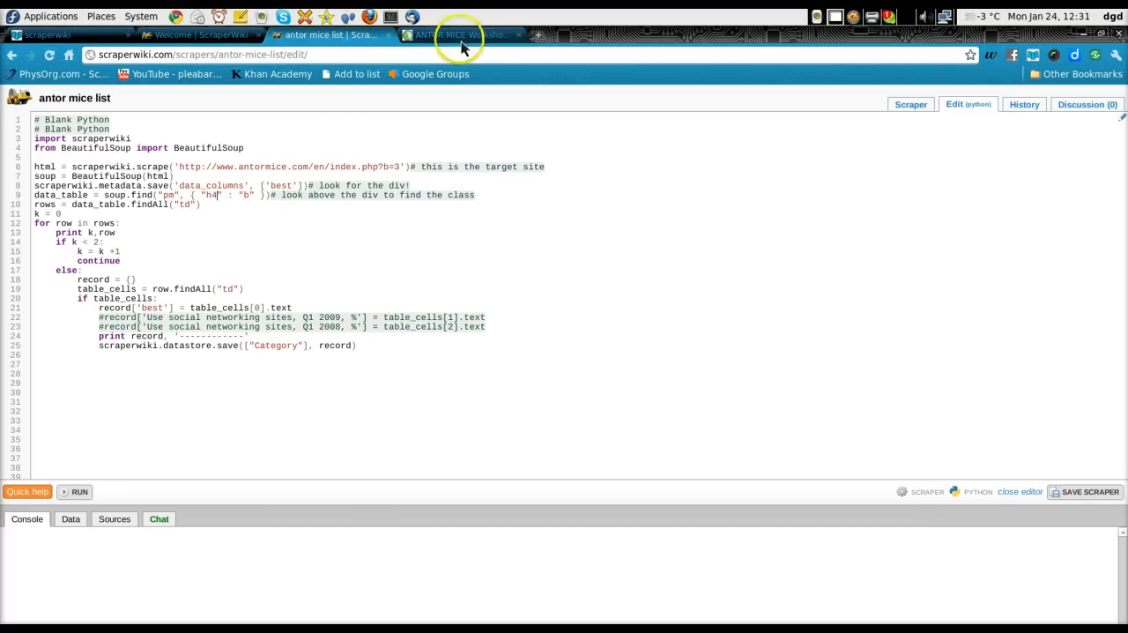
Inspect the participants table row markup, expanding the Air France and France cells.
click(458, 35)
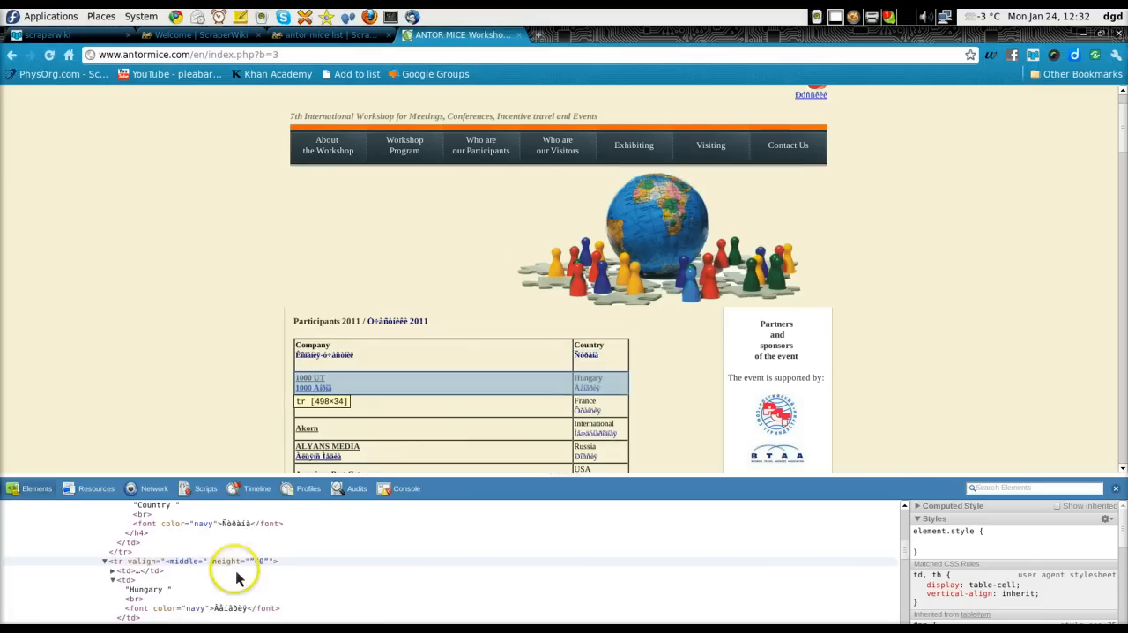
click(113, 571)
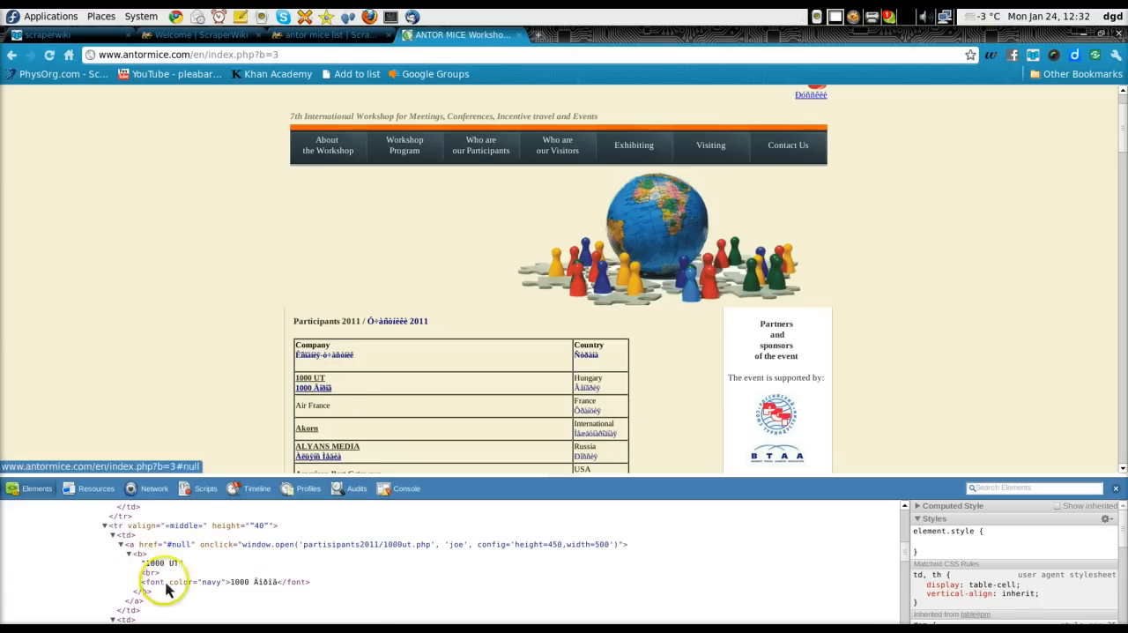
click(313, 406)
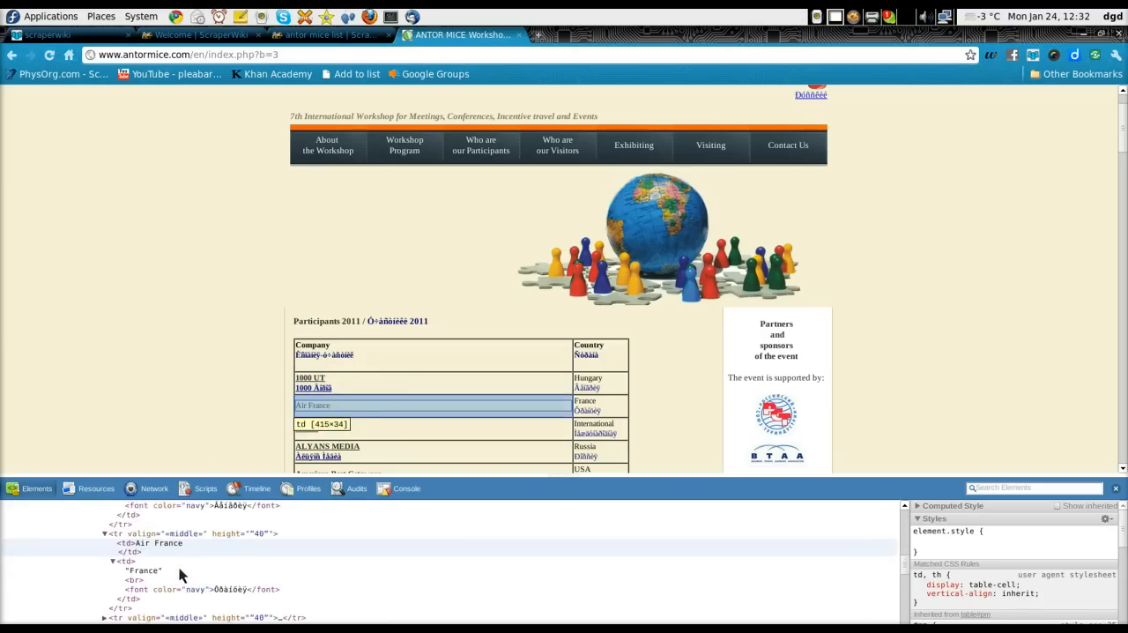
mouse_move(196, 549)
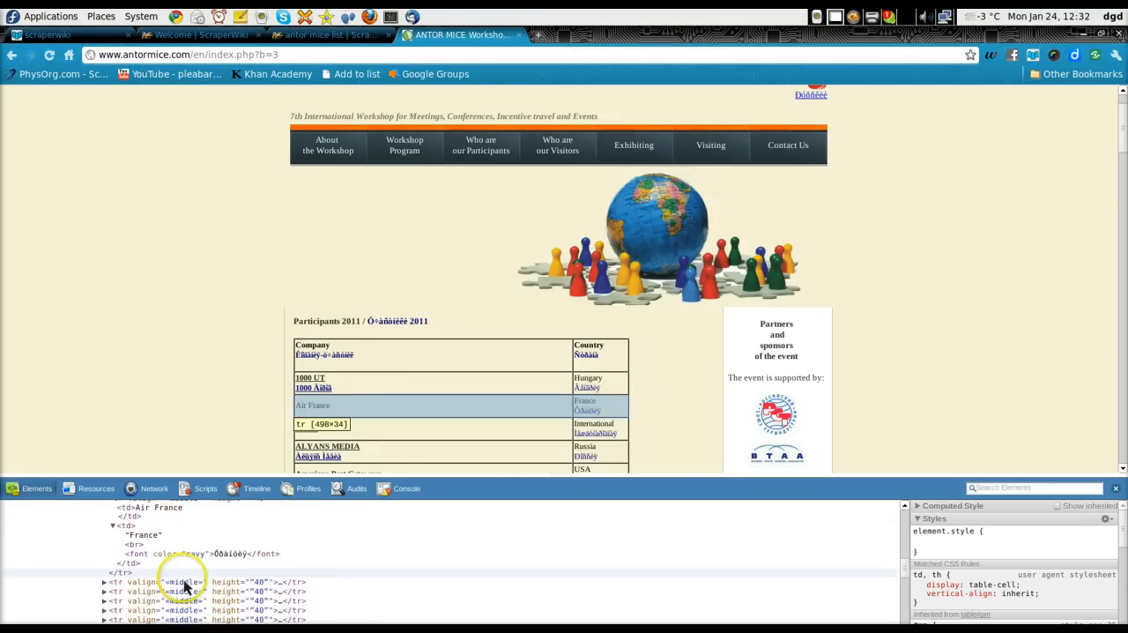
click(106, 547)
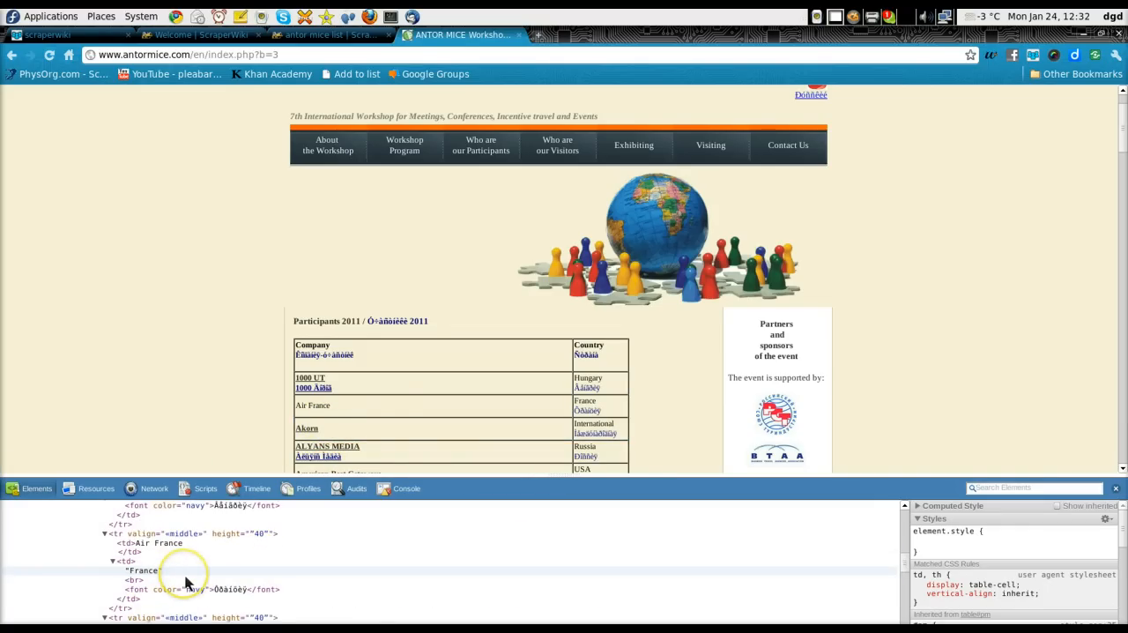
click(307, 427)
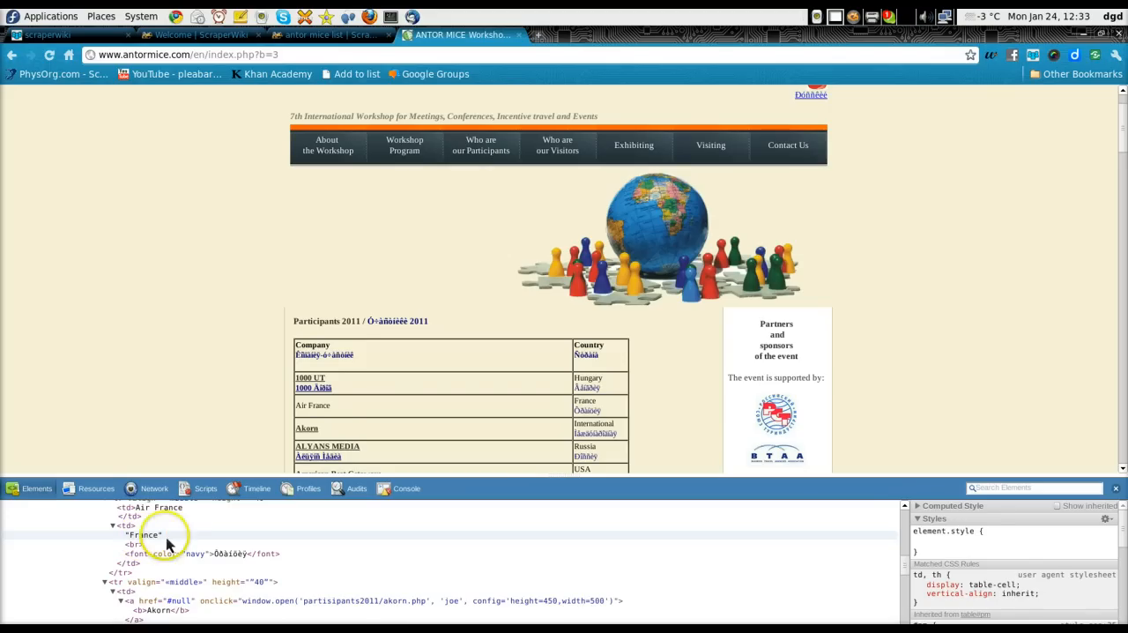
mouse_move(290, 431)
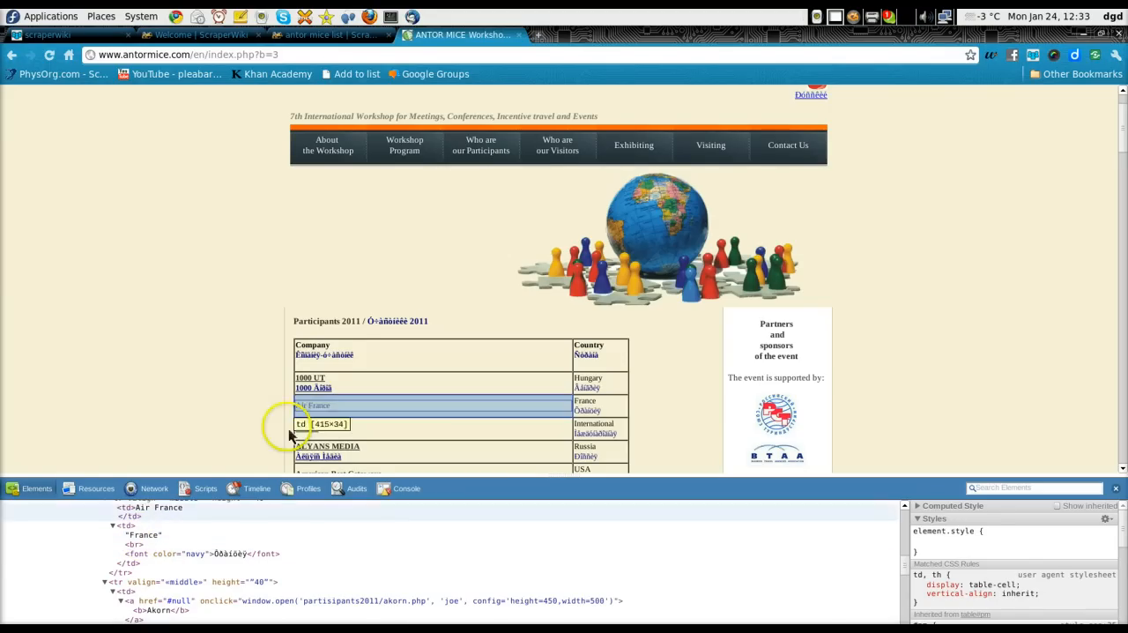
mouse_move(157, 518)
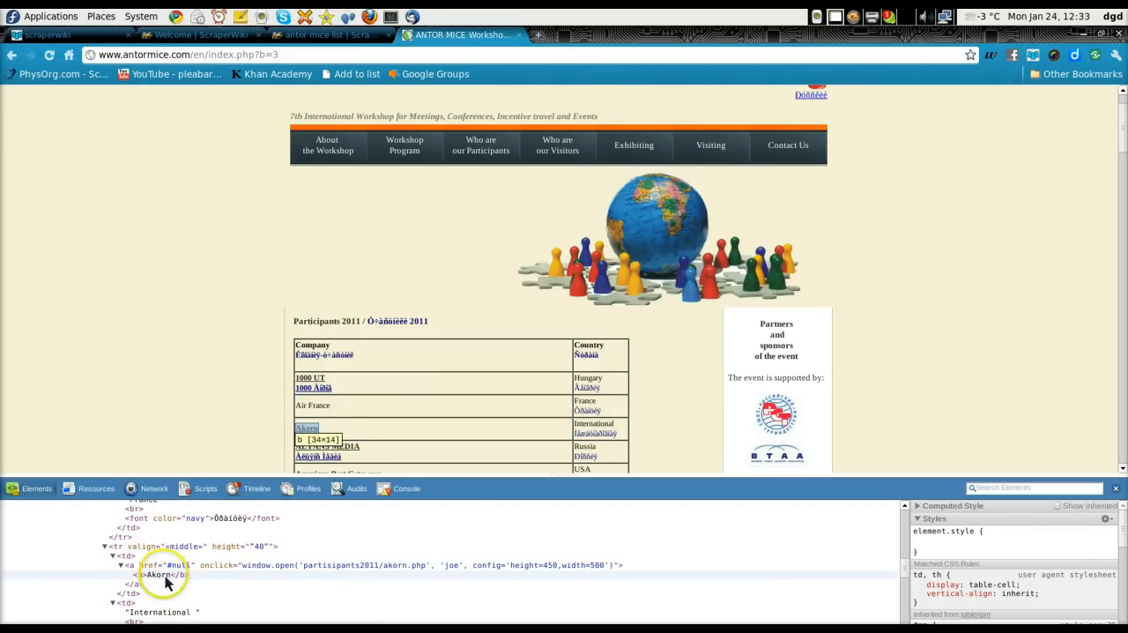
Run the antor mice list scraper, which fails with the 'NoneType' findAll AttributeError.
click(308, 35)
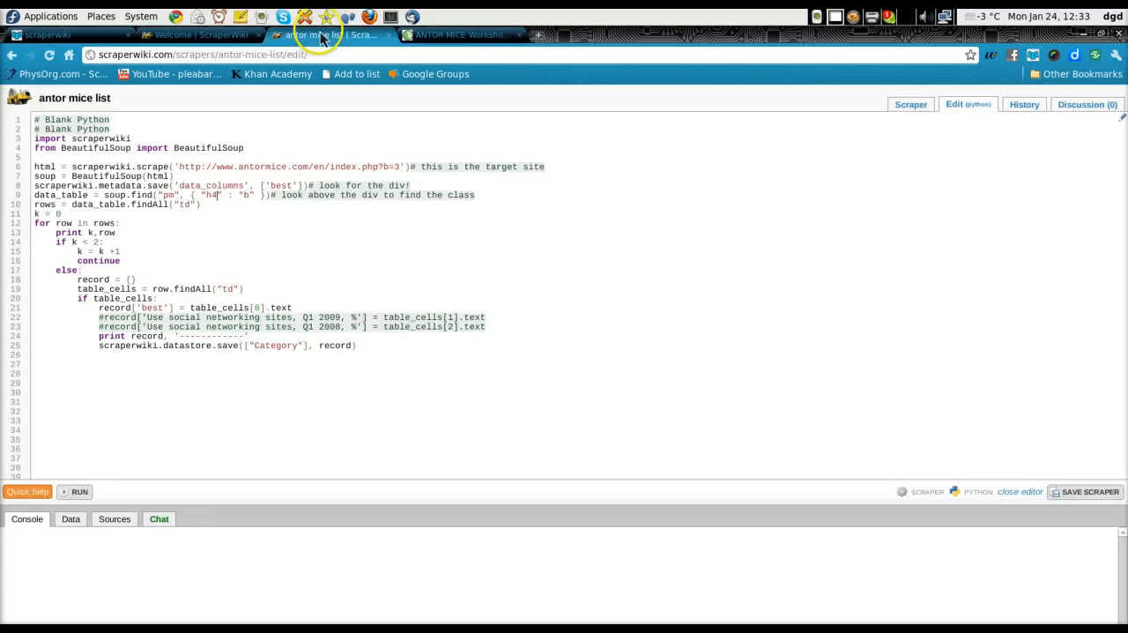
mouse_move(296, 250)
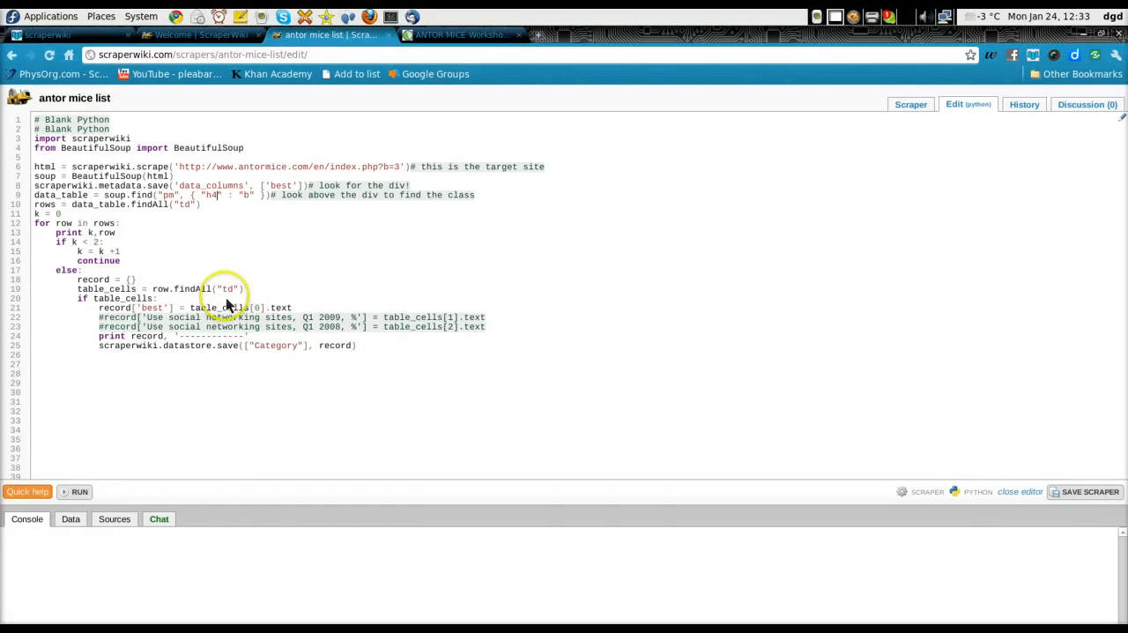
mouse_move(55, 466)
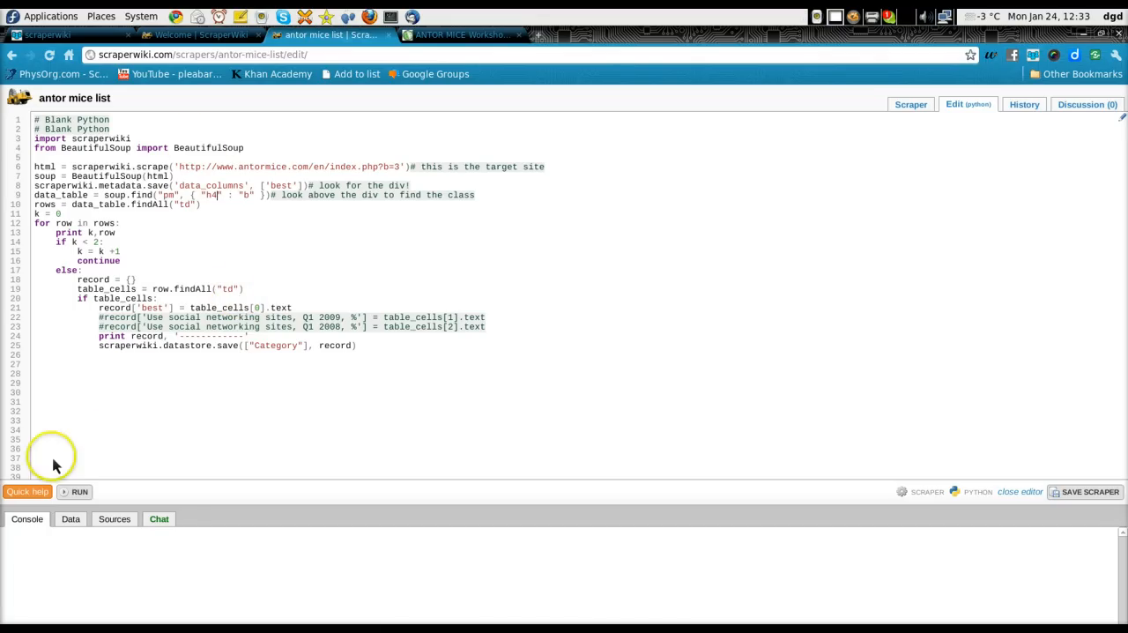
click(77, 489)
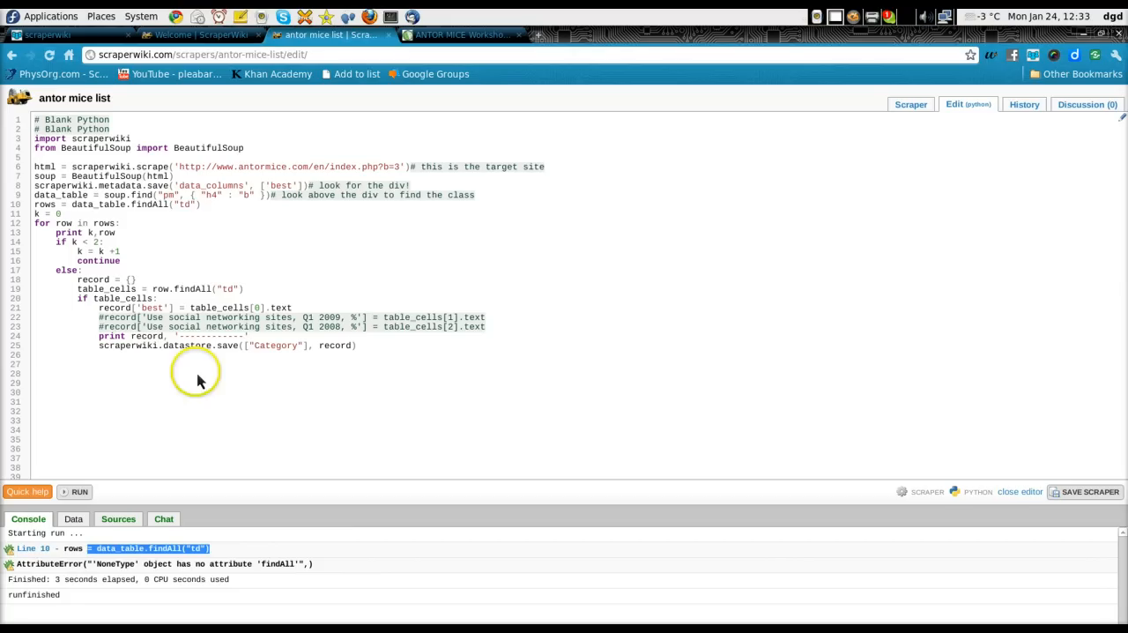
mouse_move(194, 215)
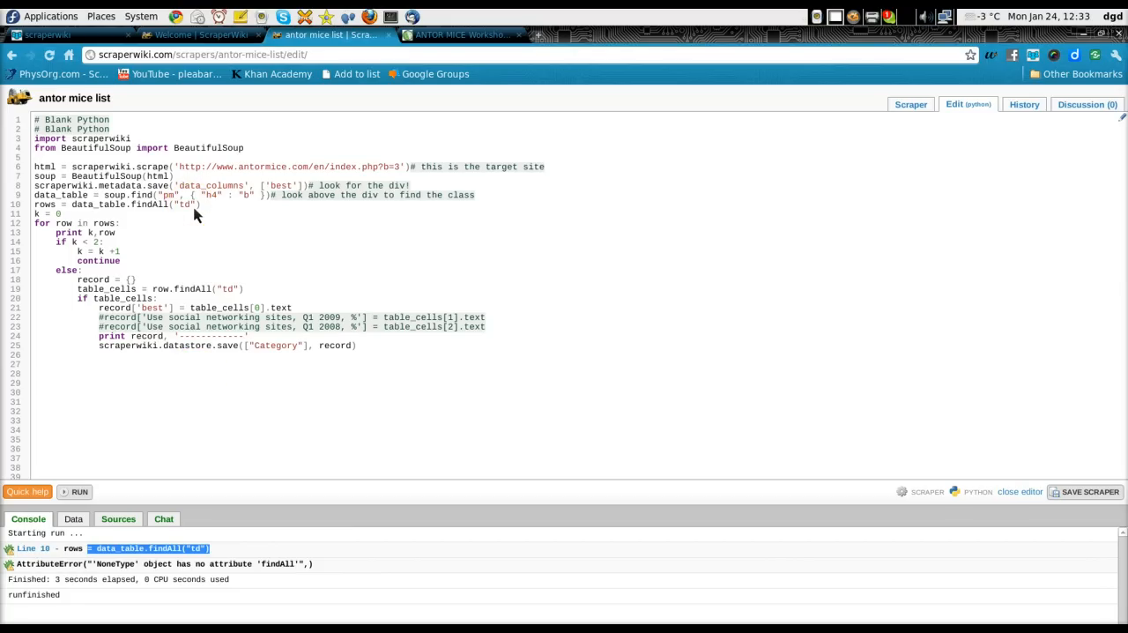
mouse_move(344, 46)
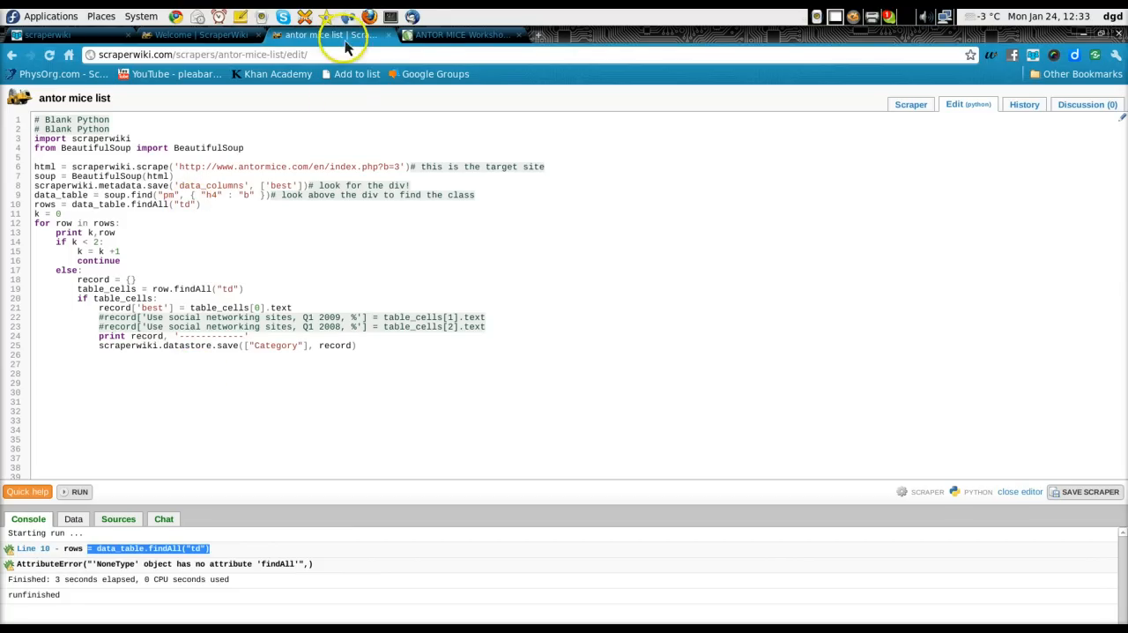
click(458, 36)
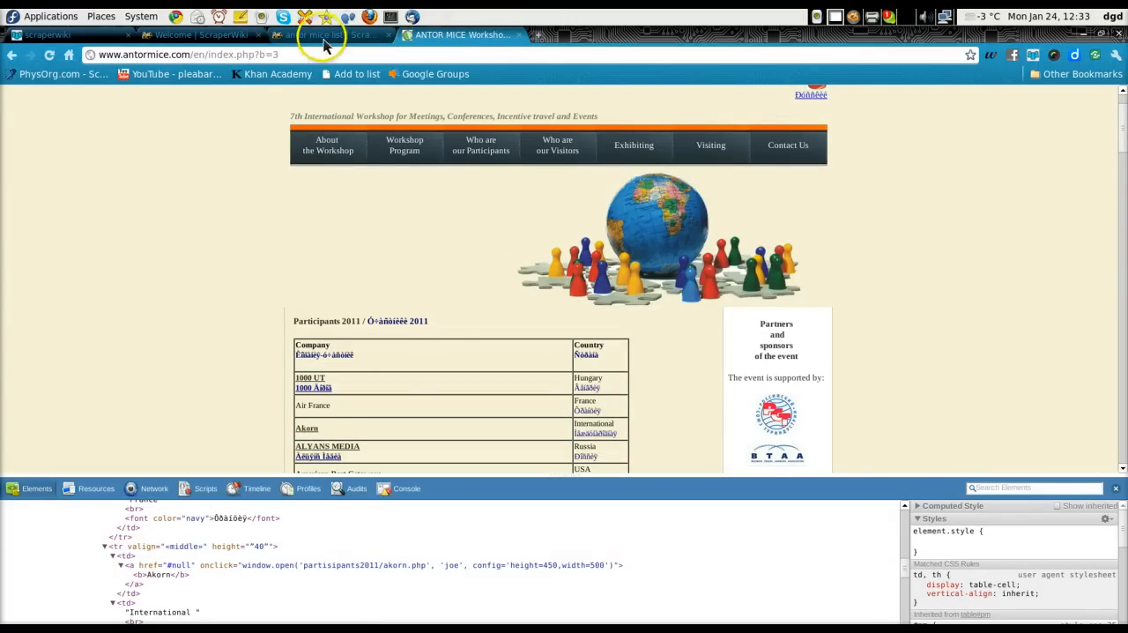
click(317, 35)
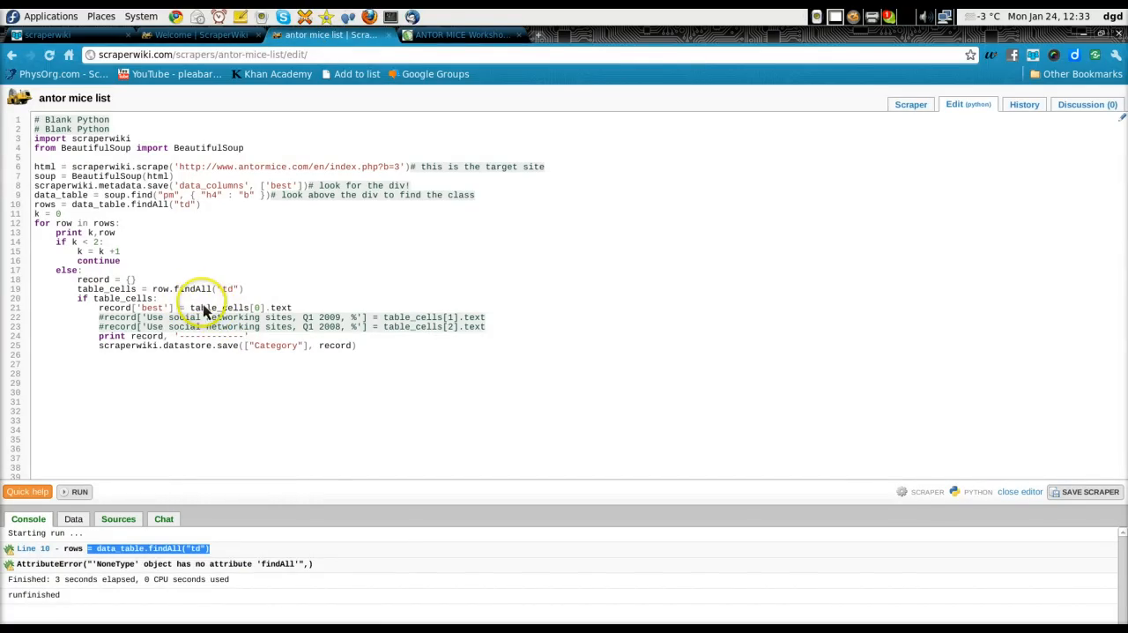
mouse_move(229, 298)
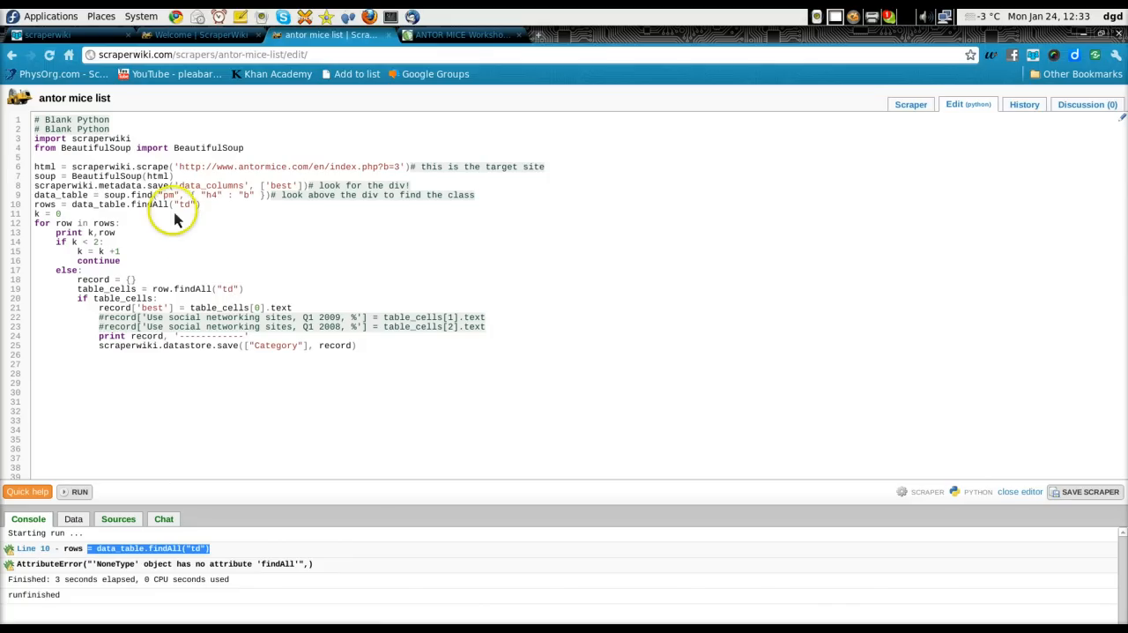
mouse_move(185, 227)
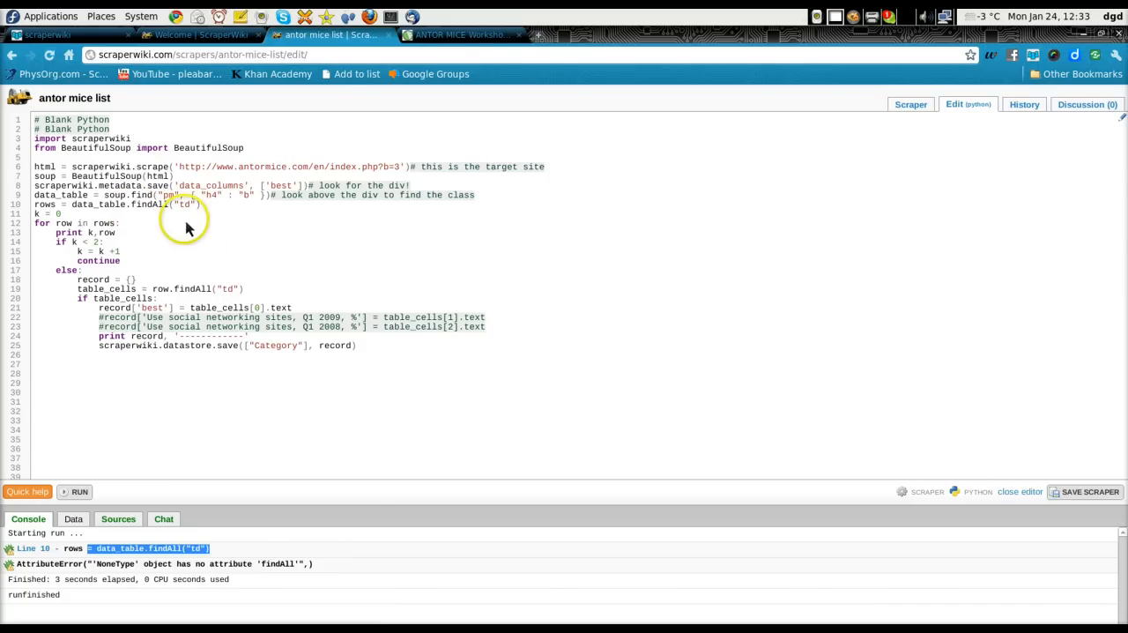
mouse_move(180, 219)
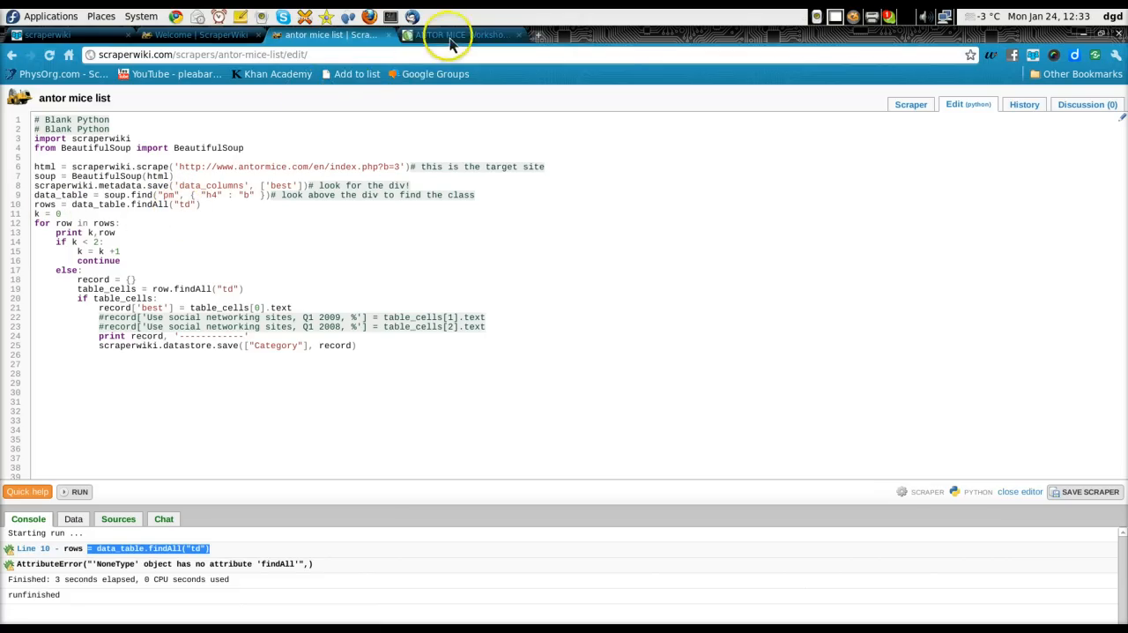
click(440, 35)
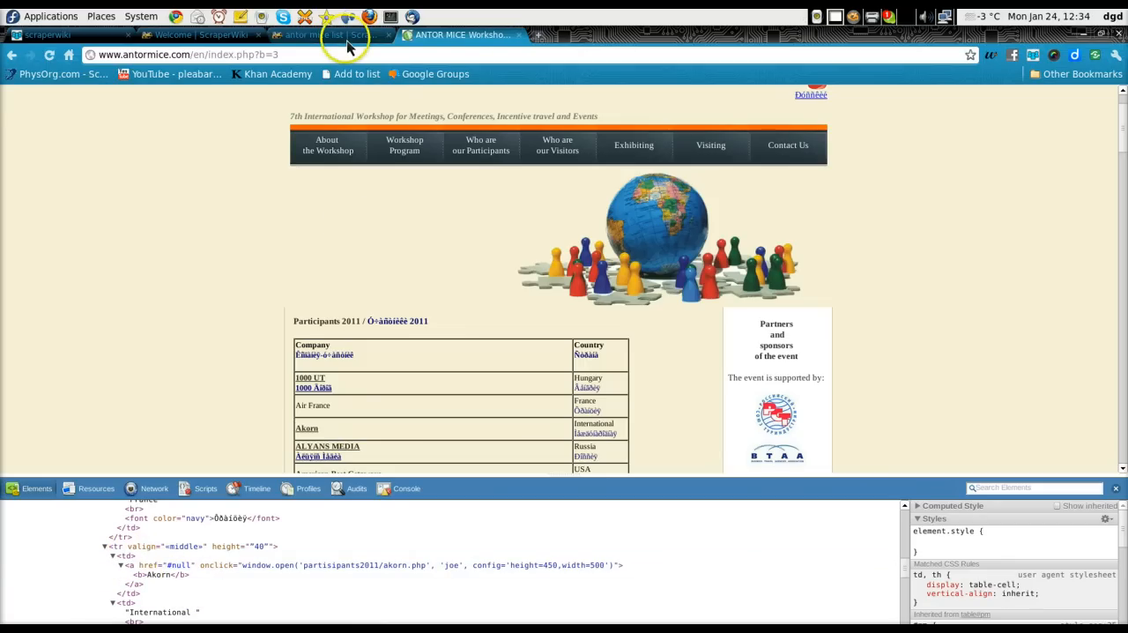
click(313, 35)
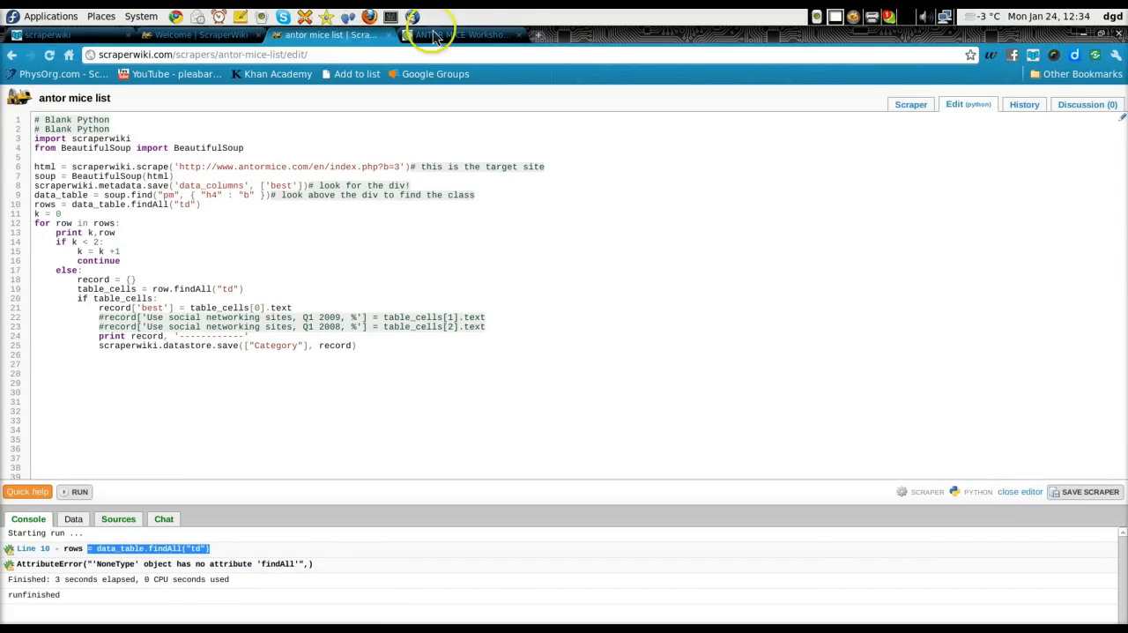
click(458, 35)
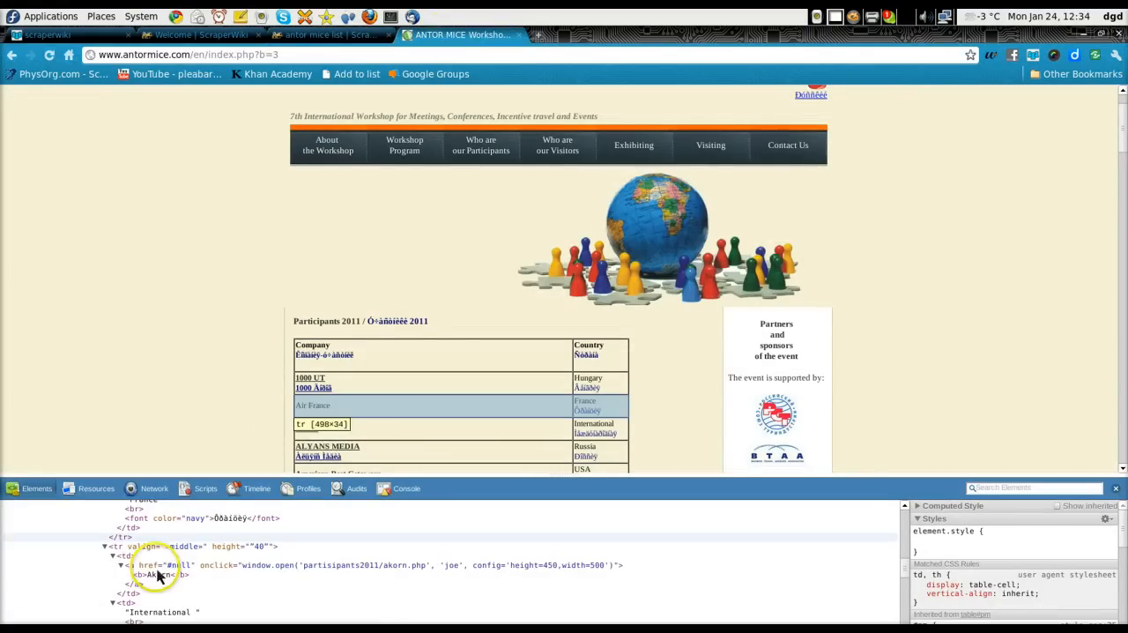
click(325, 36)
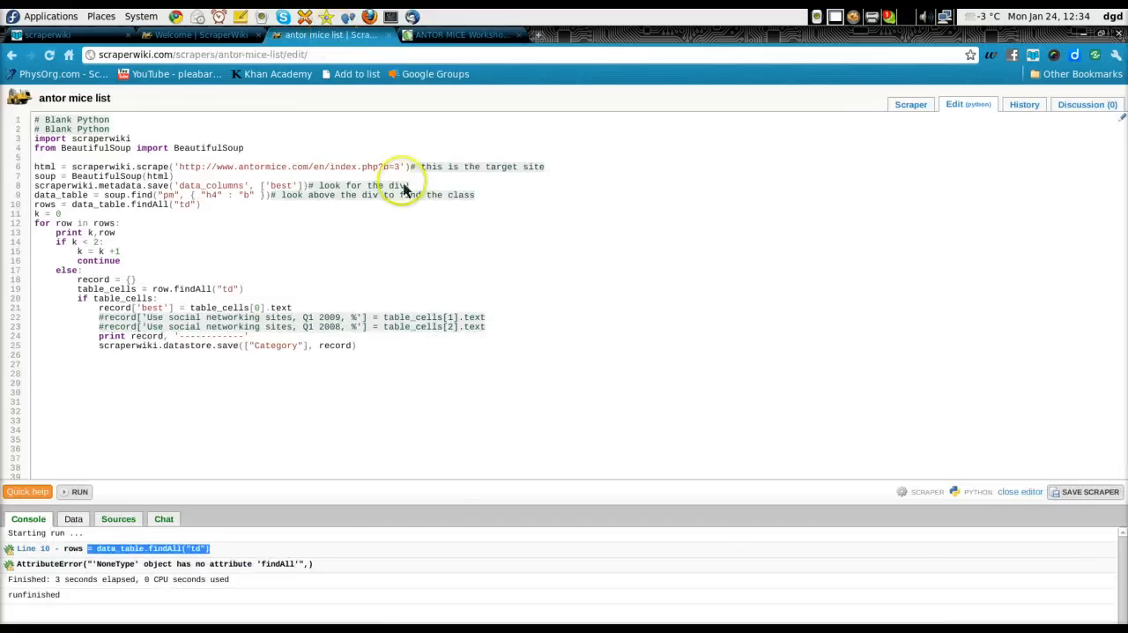